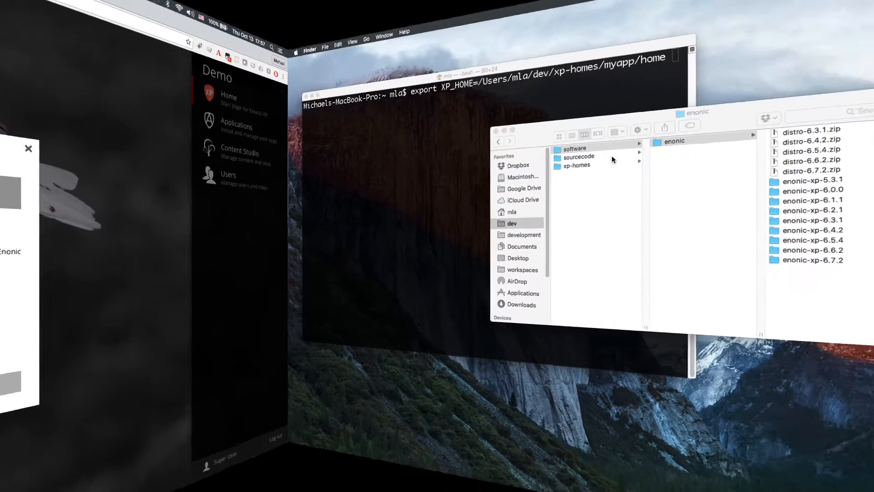
# Step: List the app project folders inside dev/sourcecode in Finder's column view
pyautogui.click(578, 157)
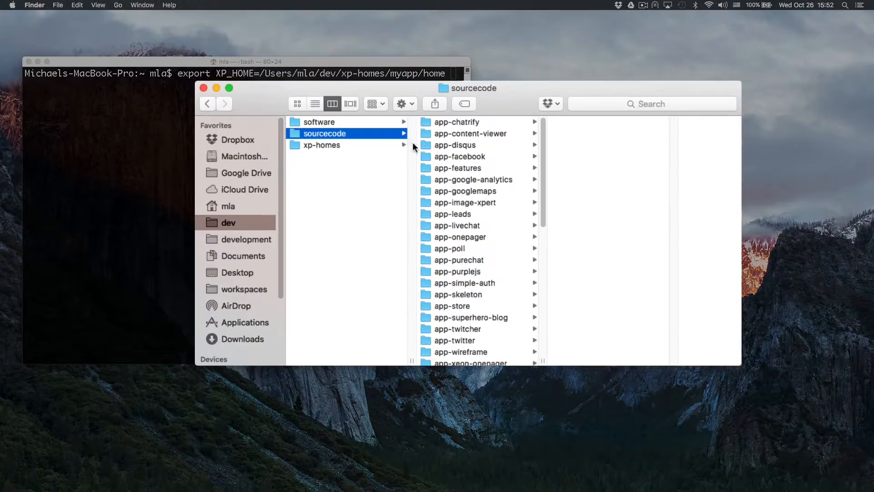
pyautogui.click(322, 145)
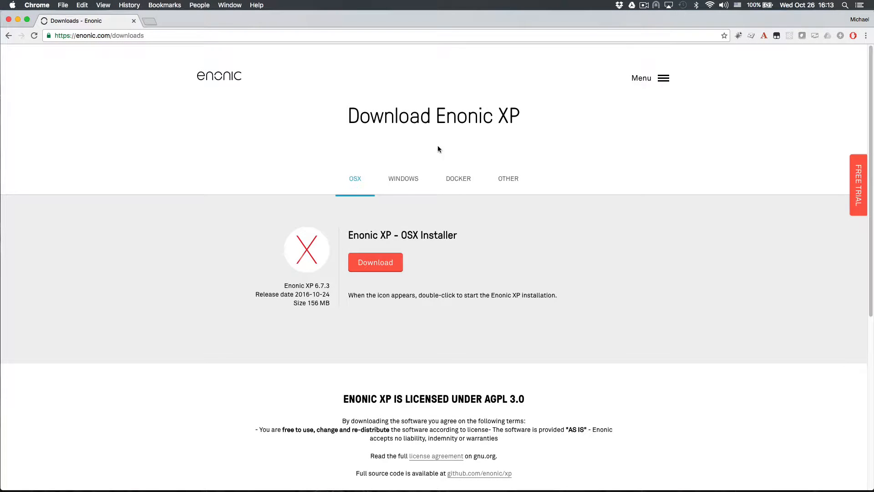
# Step: Download the 6.7.3 Java distribution as distro-6.7.3.zip into dev/software/enonic, skipping registration
pyautogui.click(508, 178)
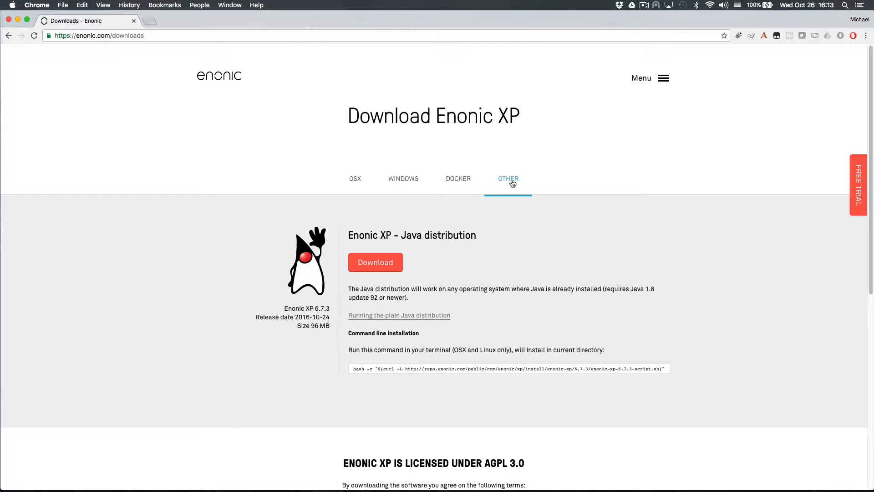
pyautogui.click(375, 262)
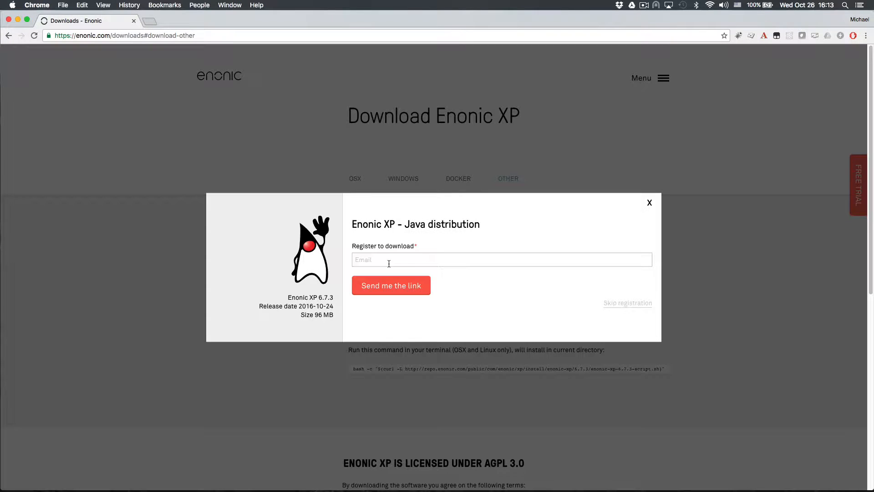
pyautogui.click(501, 259)
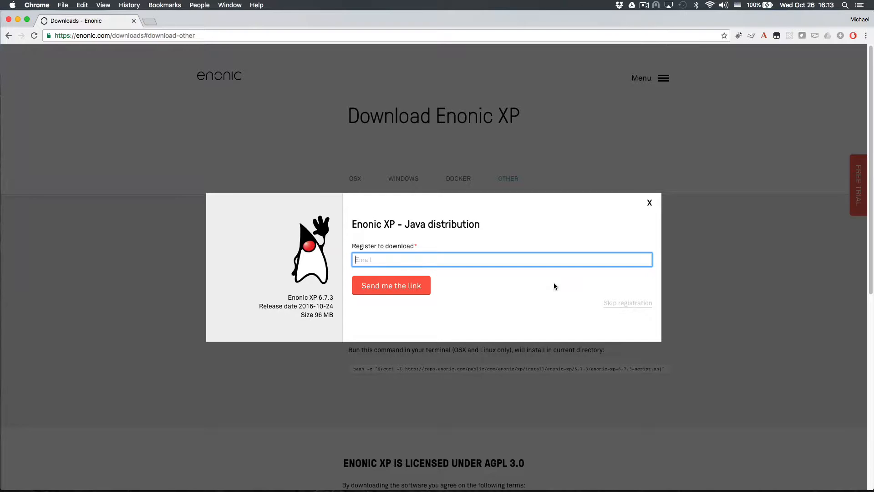
pyautogui.moveTo(627, 303)
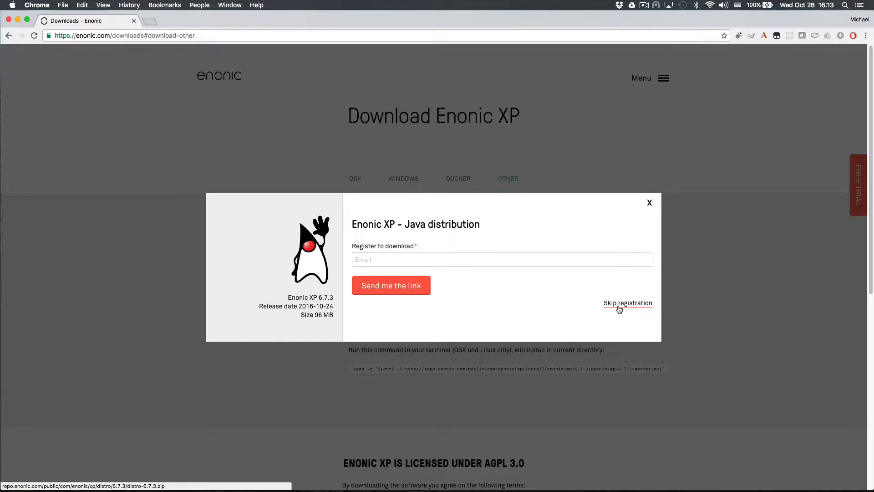
pyautogui.click(627, 302)
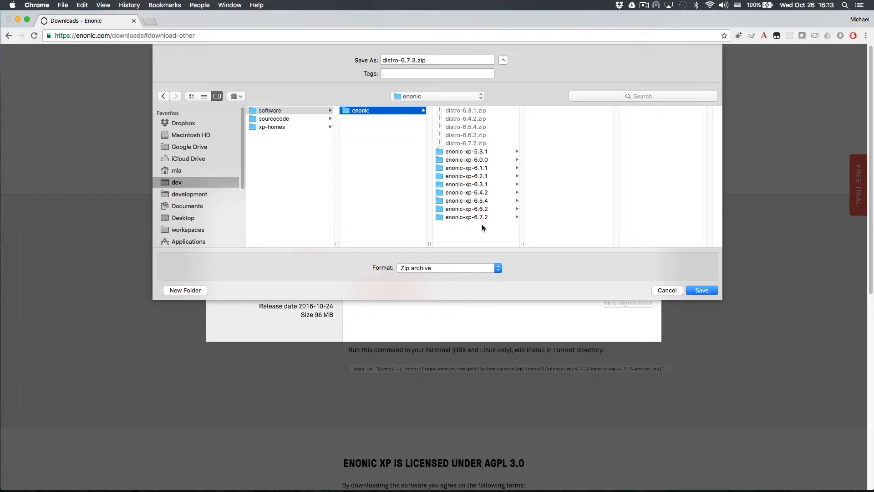
pyautogui.moveTo(674, 272)
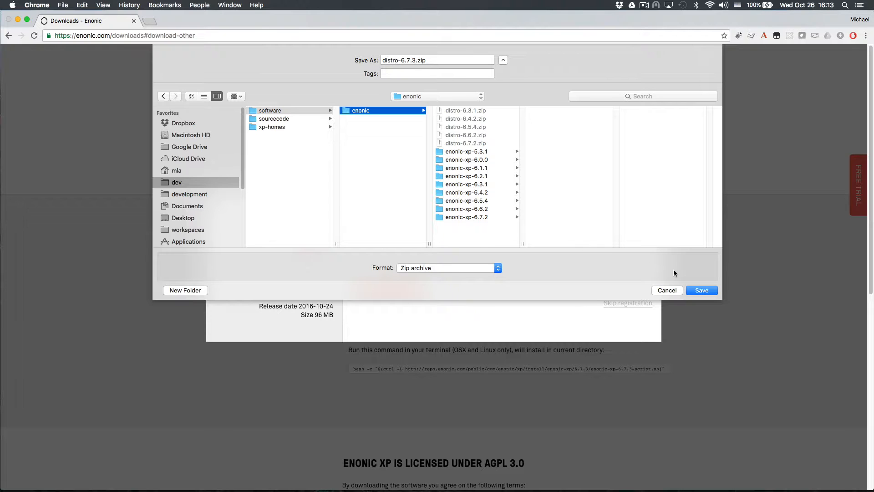
pyautogui.click(701, 290)
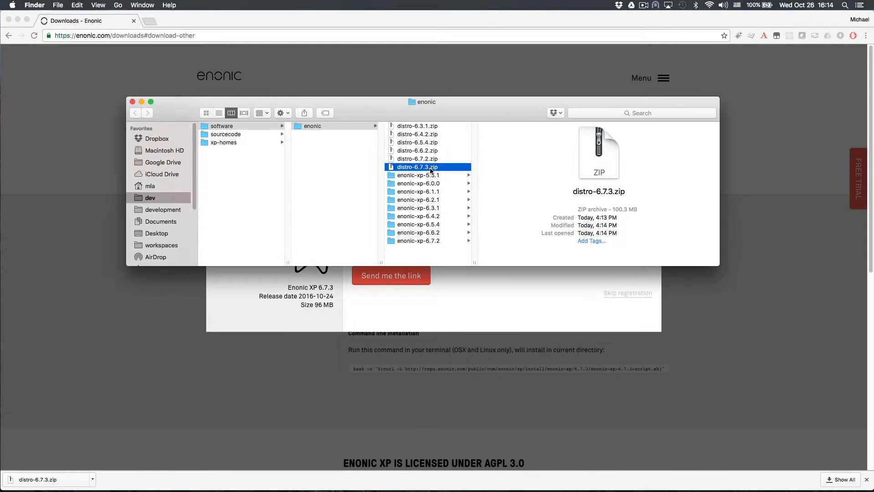
# Step: Extract distro-6.7.3.zip into enonic-xp-6.7.3 and browse into its bin folder
pyautogui.click(418, 249)
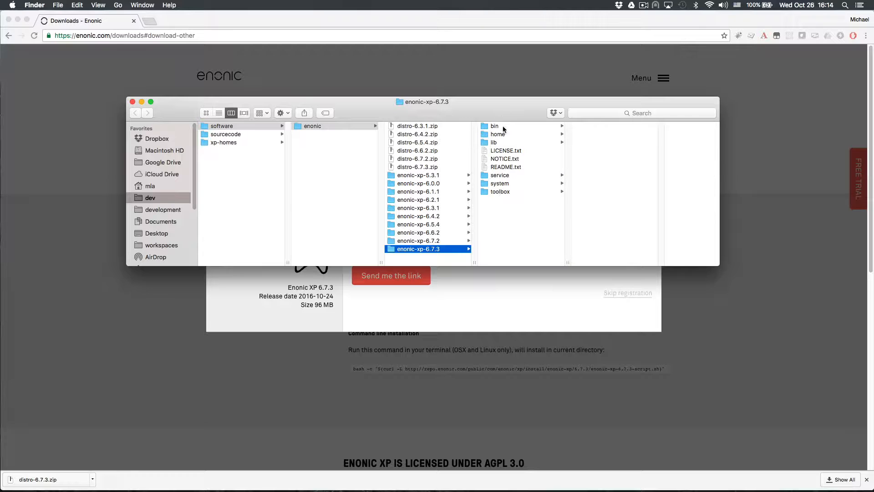
pyautogui.click(497, 134)
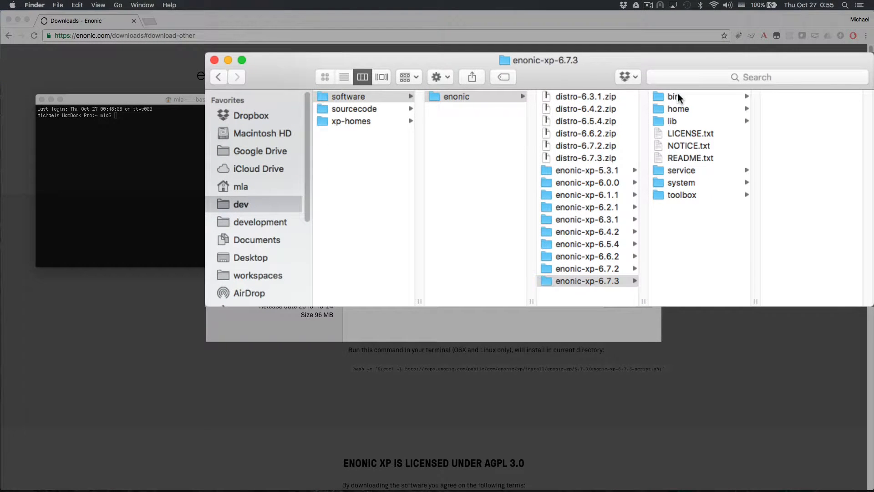
pyautogui.click(674, 96)
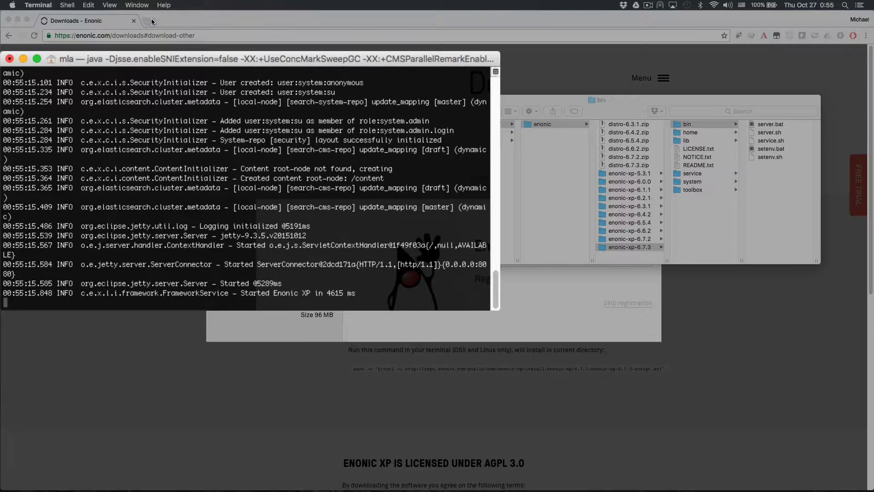
# Step: Address a new browser tab to localhost:8080 once the server reports Started Enonic XP
pyautogui.write('localhost:8080')
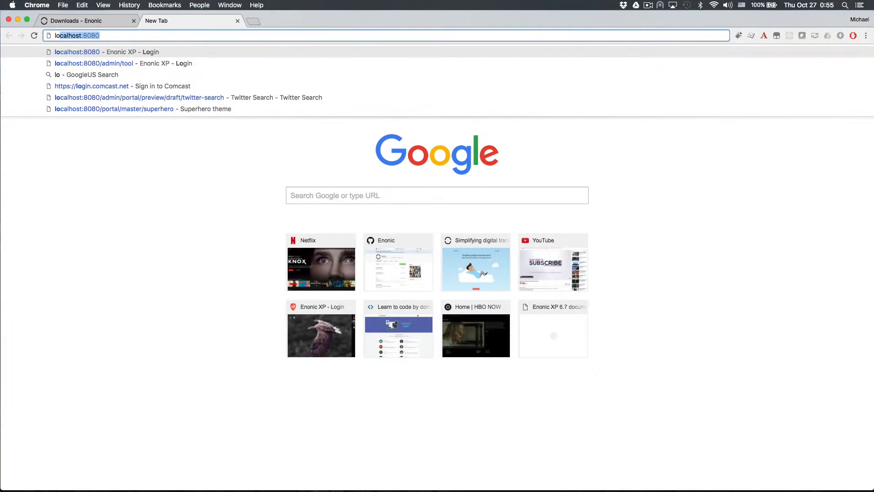
# Step: Log into the local Enonic XP admin as su
pyautogui.click(93, 63)
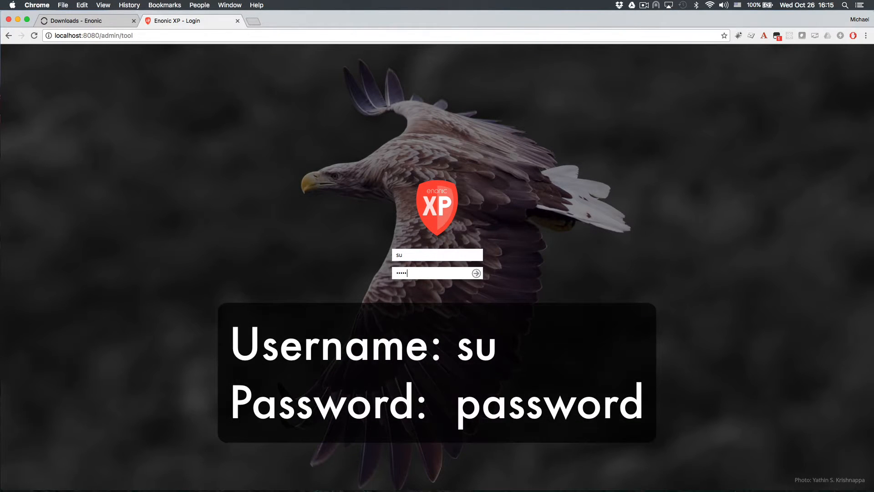
pyautogui.click(475, 272)
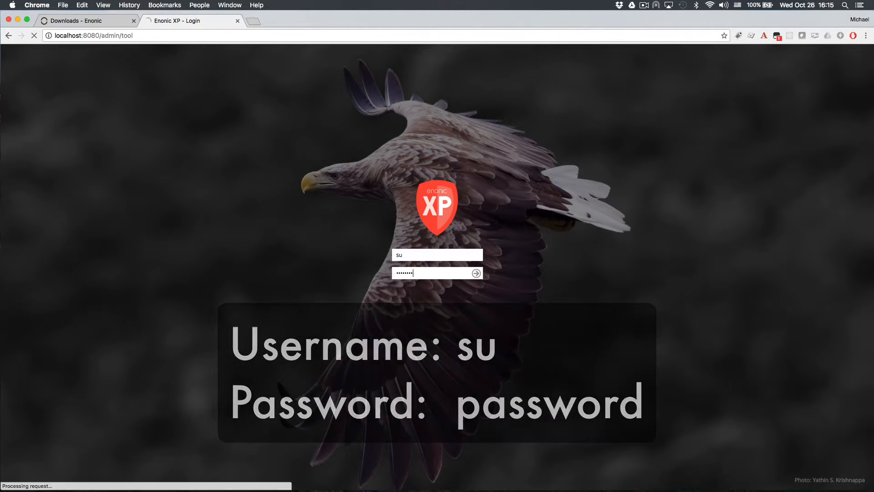
pyautogui.click(475, 272)
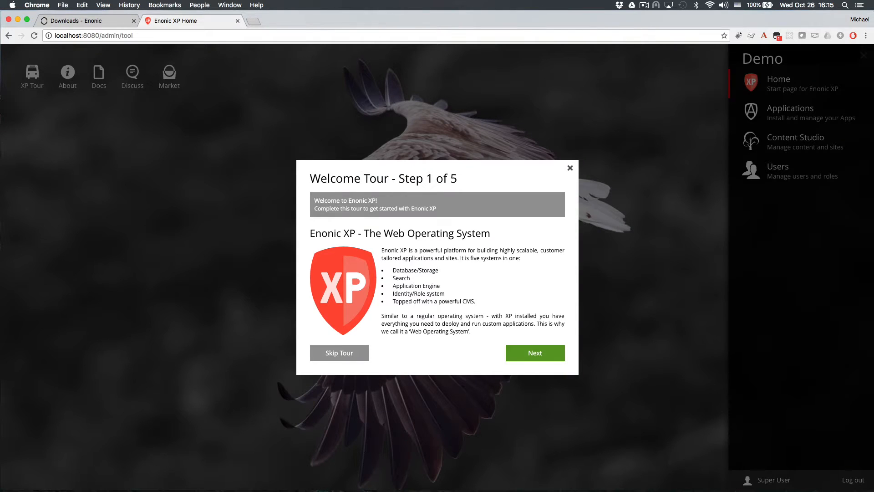
# Step: Advance the Welcome Tour to the demo applications step so the three demo apps install
pyautogui.click(534, 352)
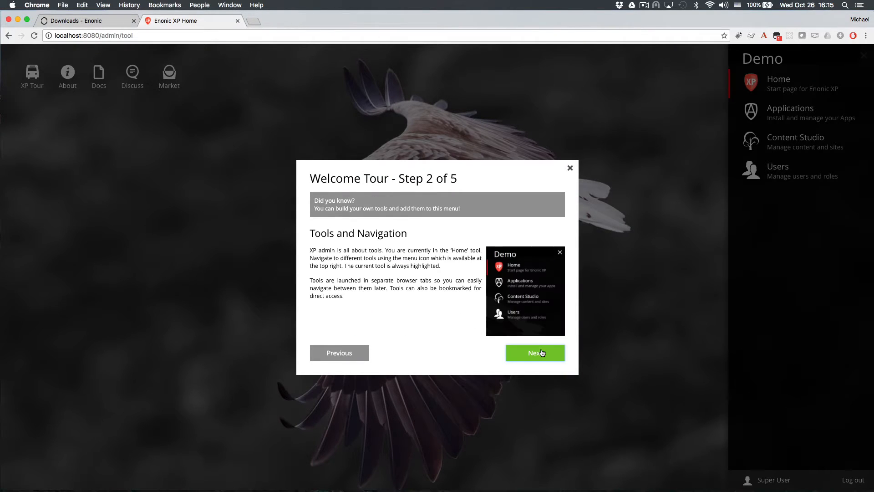
pyautogui.click(533, 353)
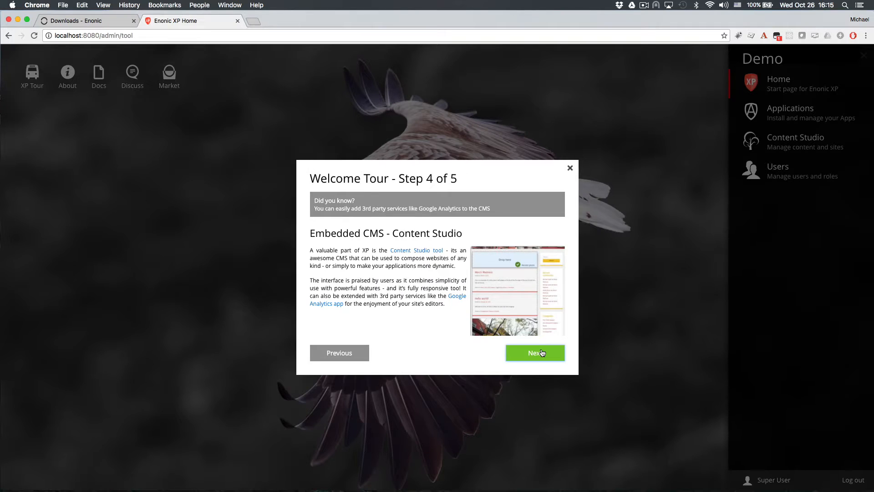
pyautogui.click(533, 352)
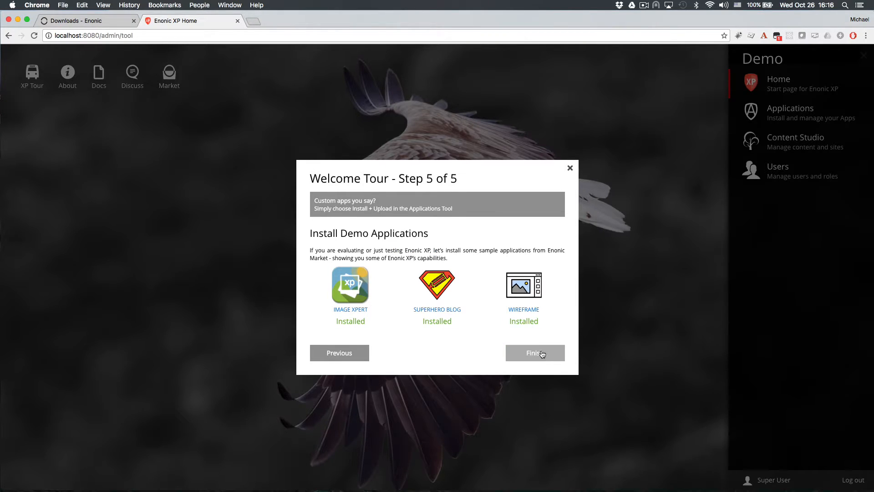
# Step: Start installing a new application from the Applications admin tool
pyautogui.click(534, 352)
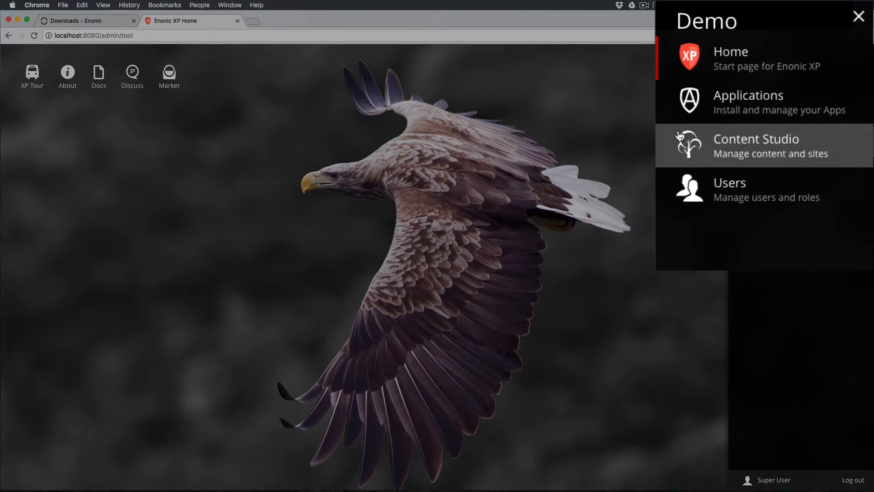
pyautogui.click(749, 102)
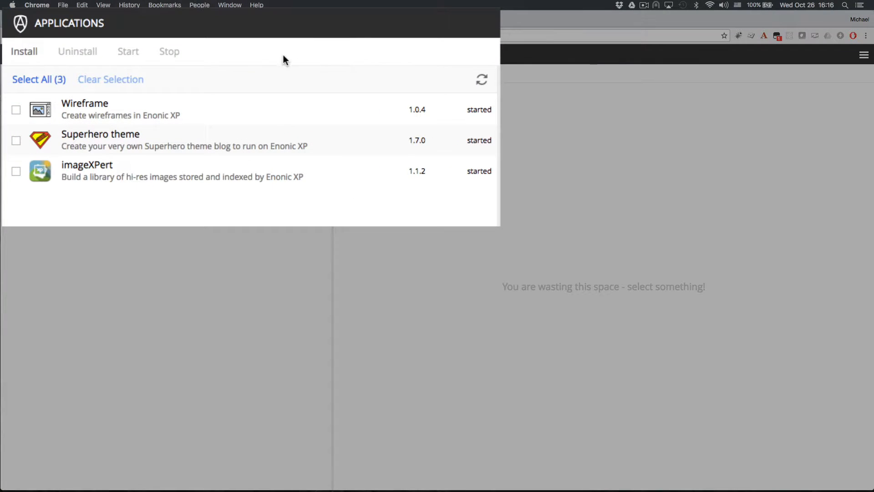
pyautogui.click(24, 51)
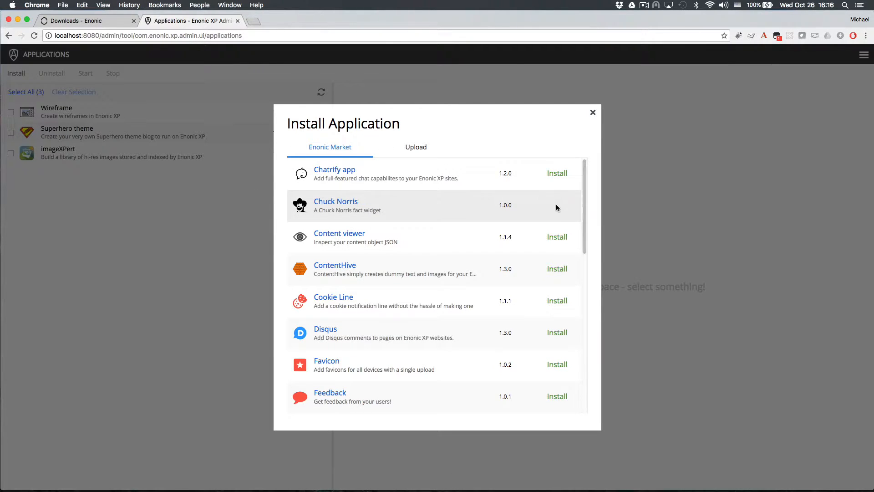
# Step: Install the Chuck Norris and Content viewer apps from the Enonic Market list
pyautogui.click(556, 205)
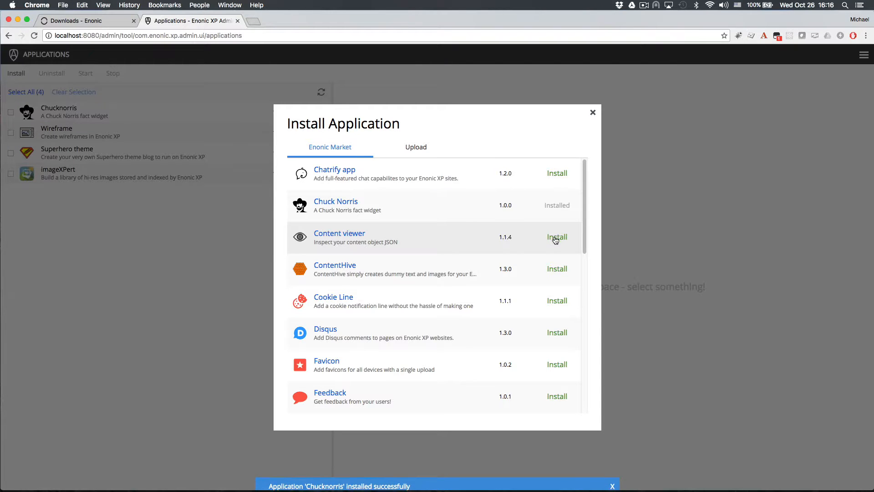
pyautogui.click(556, 237)
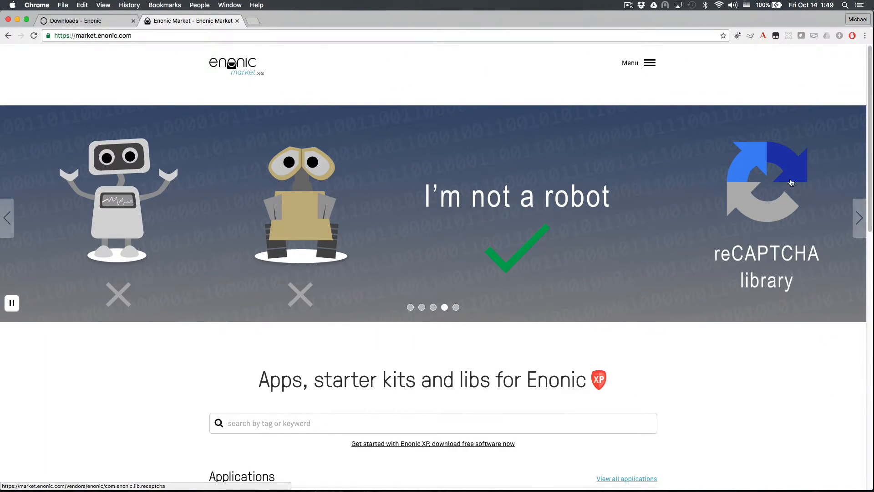
pyautogui.scroll(-3)
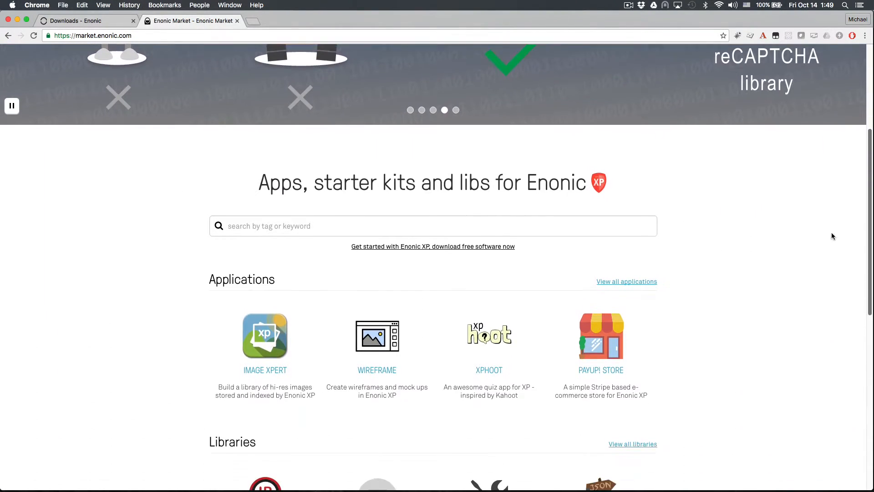
pyautogui.scroll(-3)
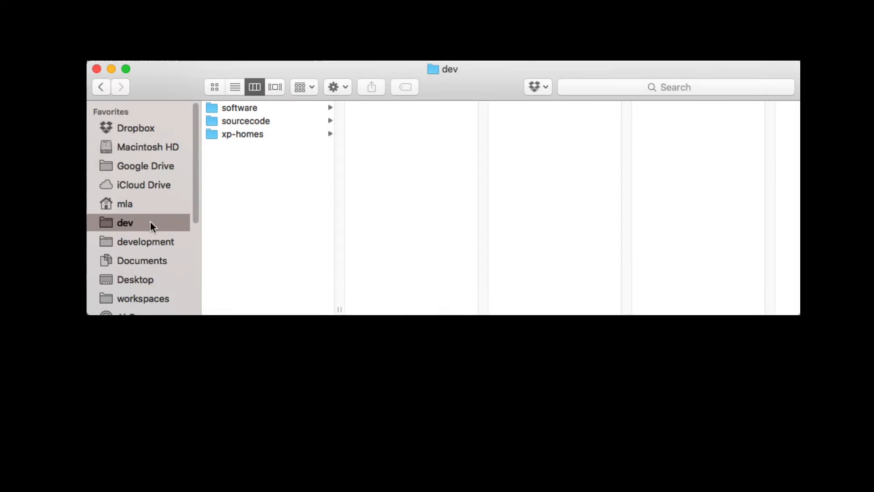
pyautogui.moveTo(272, 162)
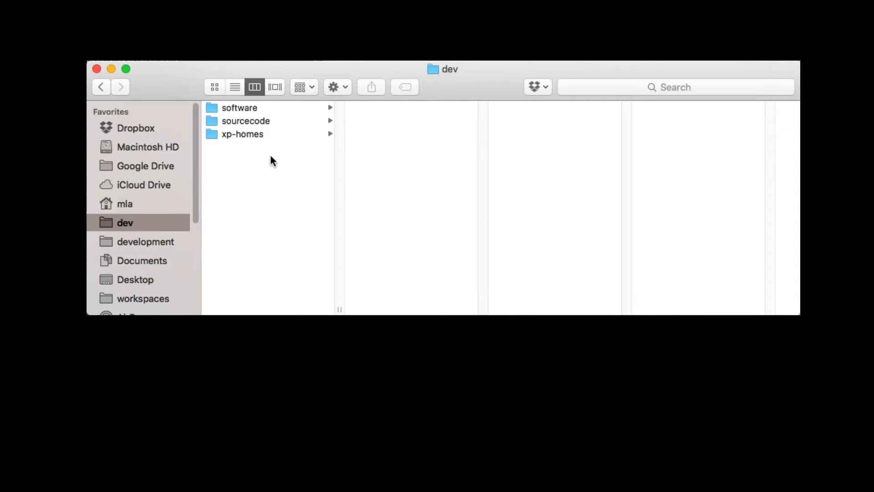
# Step: Browse software/enonic, the app-chatrify and app-content-viewer projects, and the xp-homes project folders
pyautogui.click(239, 108)
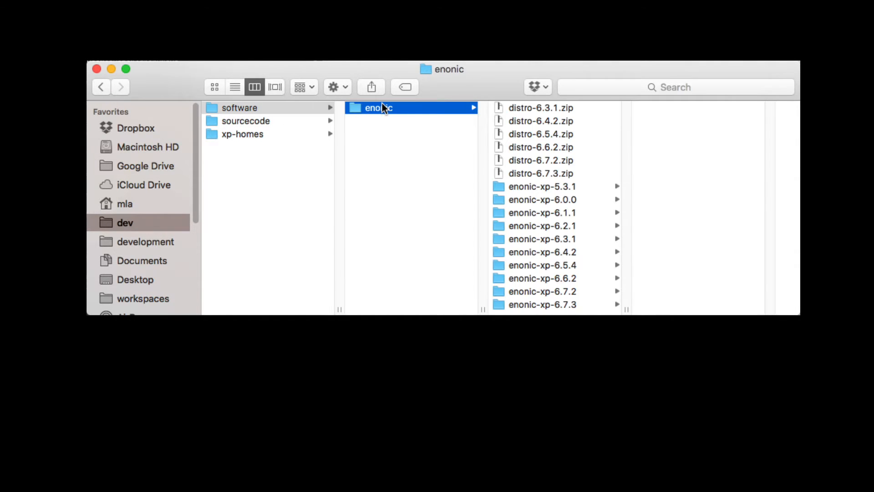
pyautogui.moveTo(279, 124)
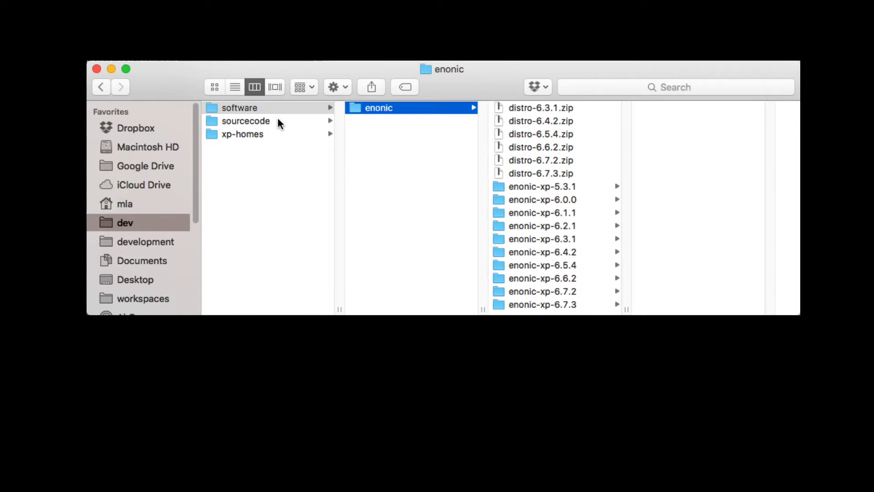
pyautogui.click(245, 121)
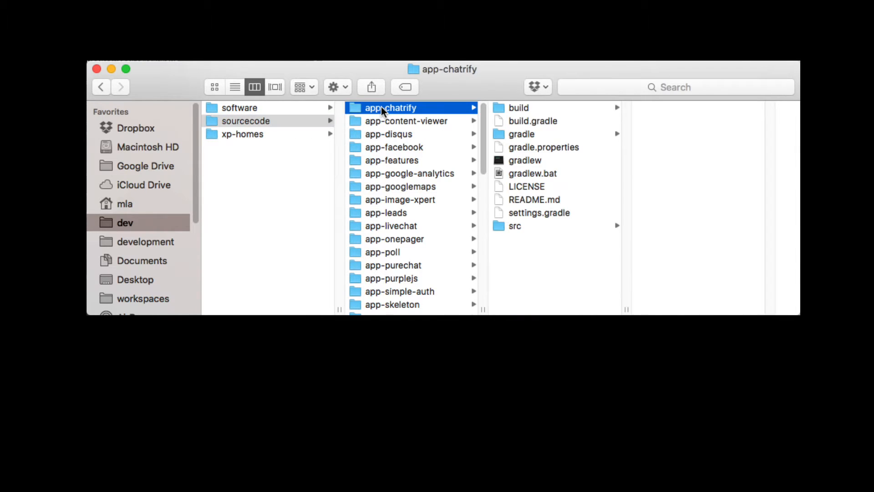
pyautogui.click(406, 121)
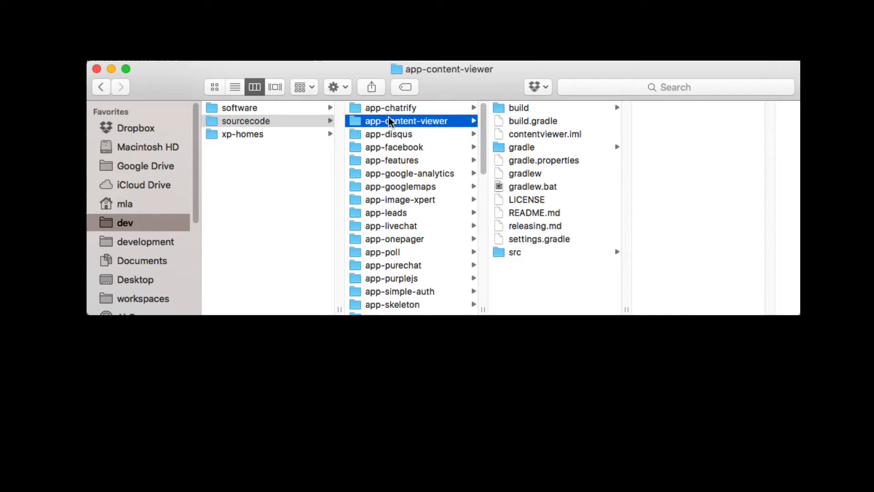
pyautogui.click(242, 134)
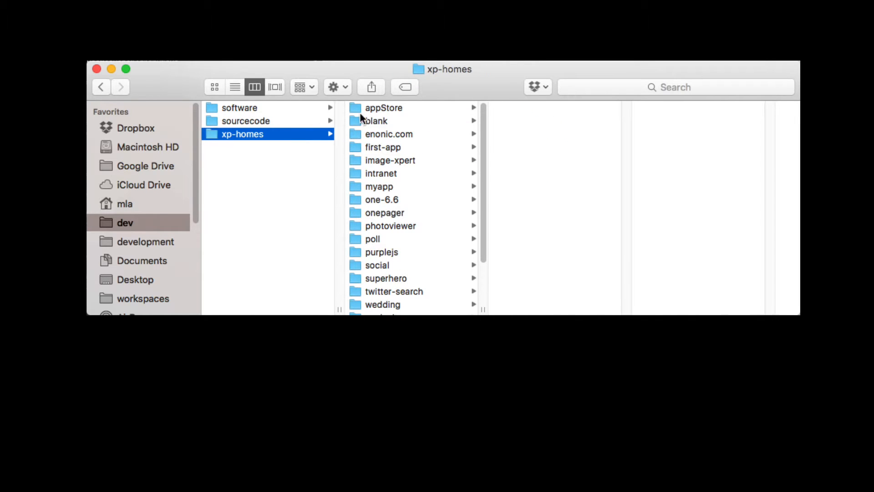
pyautogui.click(383, 108)
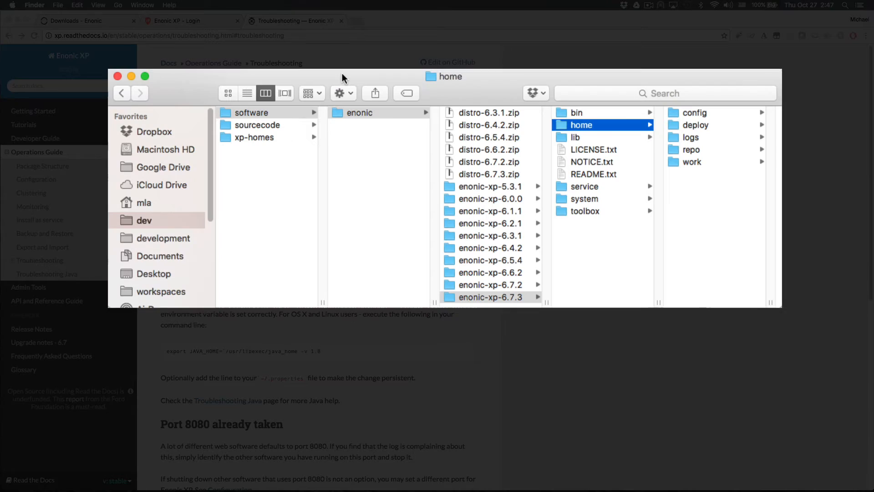
# Step: Copy the distro's home folder and create a new project folder inside xp-homes for it
pyautogui.rightClick(490, 297)
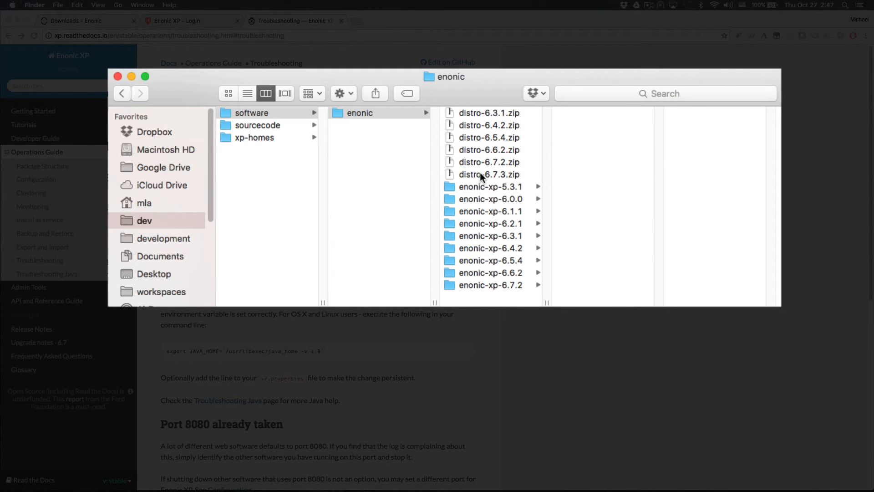
pyautogui.click(490, 296)
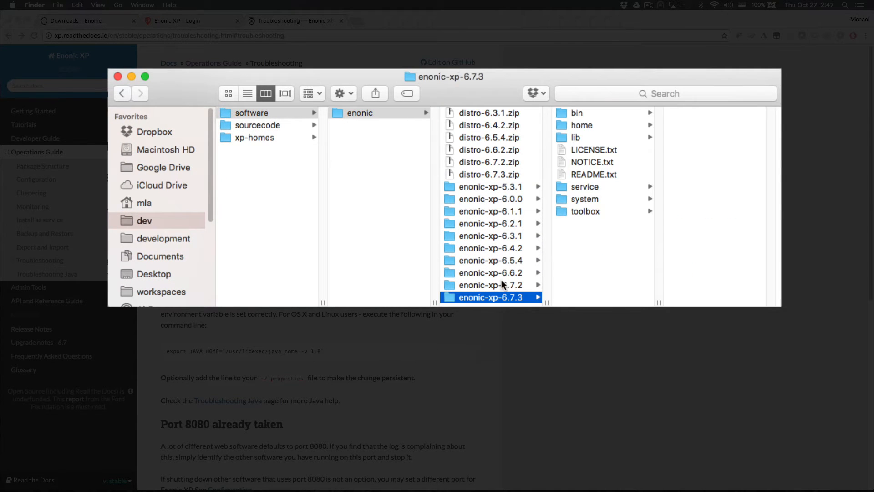
pyautogui.rightClick(580, 124)
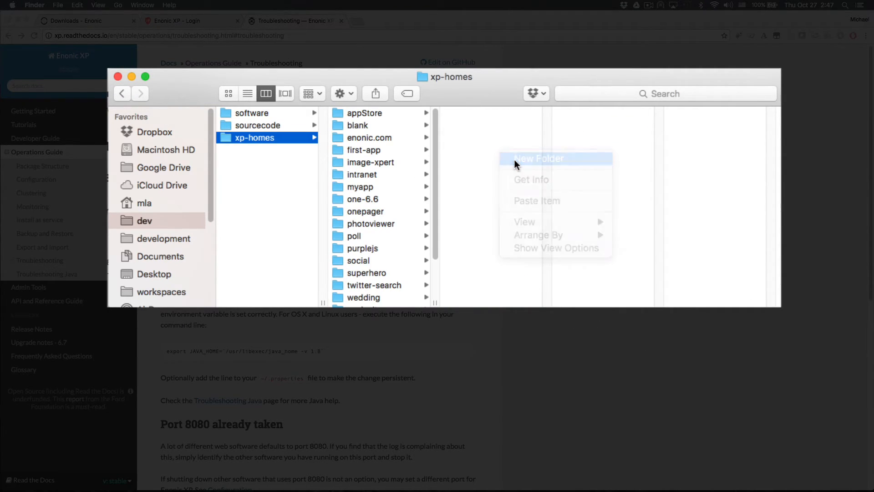
pyautogui.click(538, 158)
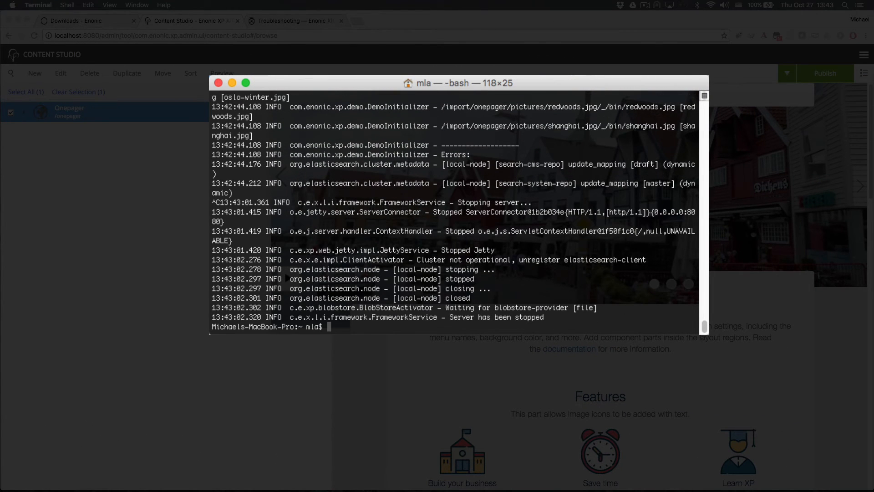
# Step: Export XP_HOME=/Users/mla/dev/xp-homes/superhero/home, then visit the Docker getting-started docs
pyautogui.write('export XP_HOME=/Users/mla/dev/xp-homes/superhero/home')
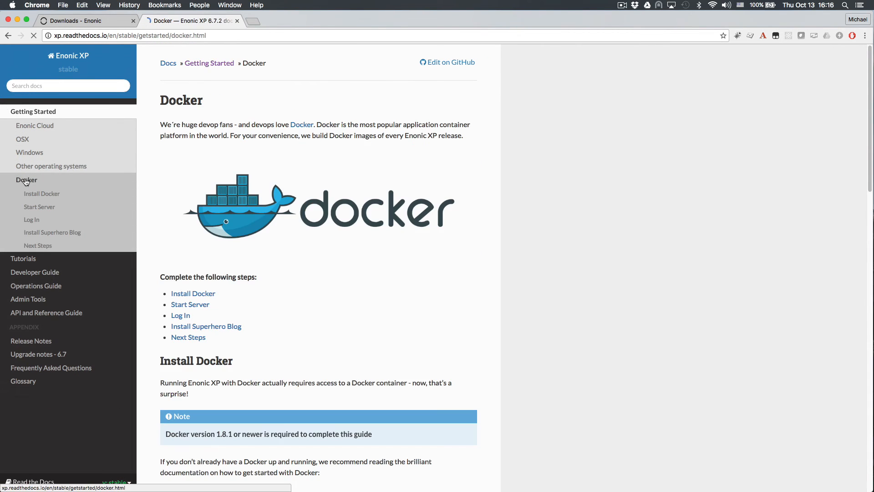
pyautogui.click(400, 20)
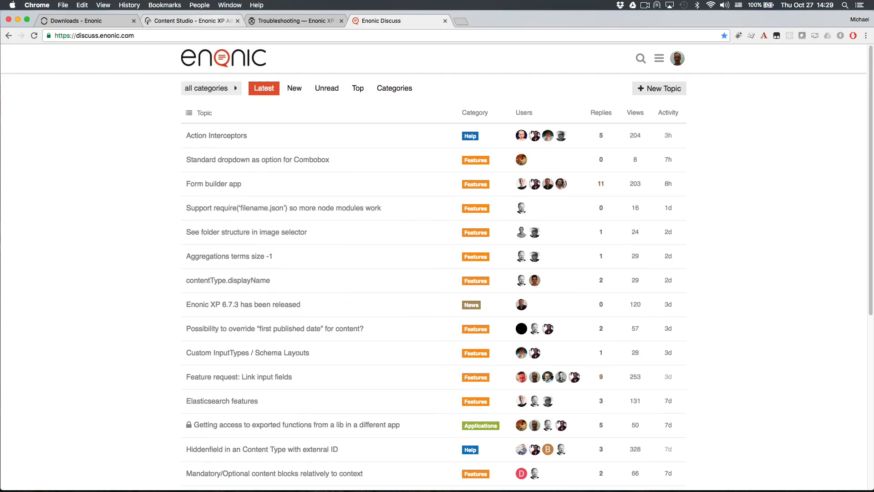